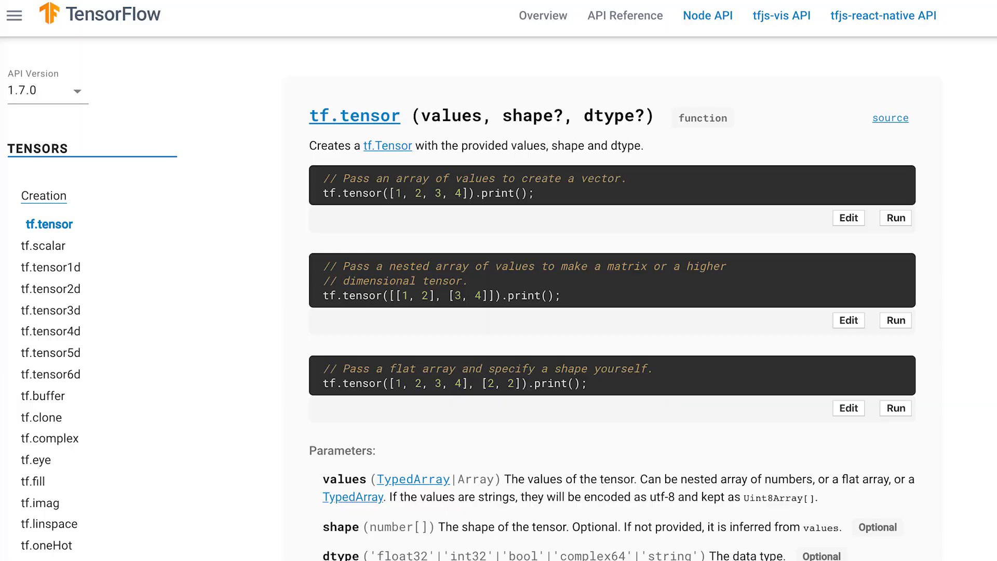
- Scroll the TensorFlow.js API reference from tf.tensor down to the tf.step and tf.tan entries
scroll(down, 3)
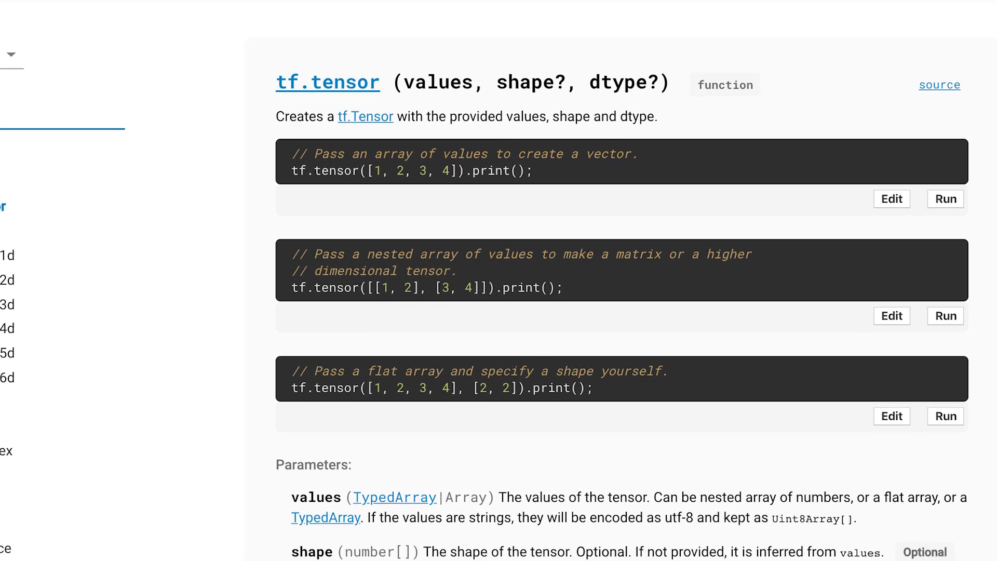
scroll(down, 3)
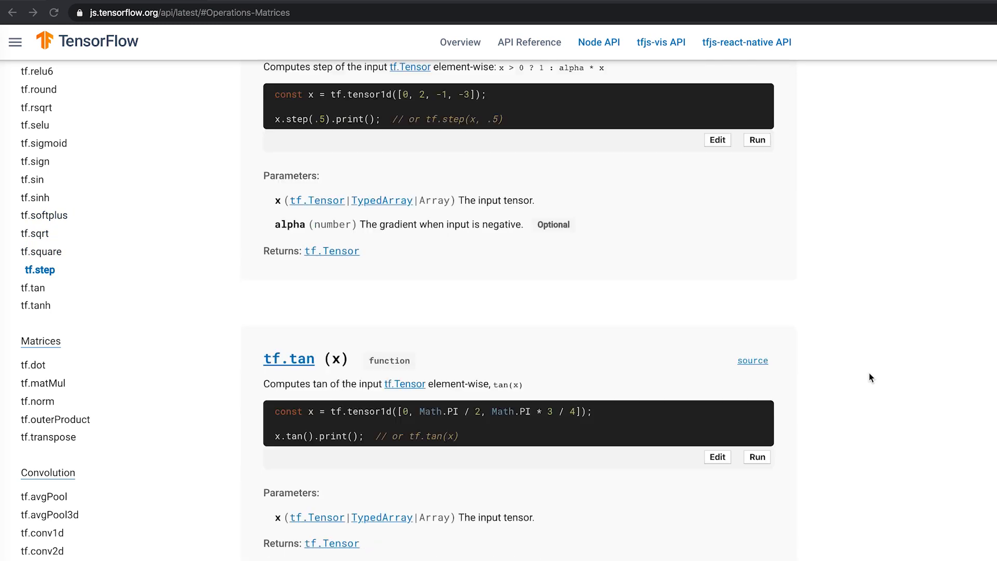
scroll(down, 3)
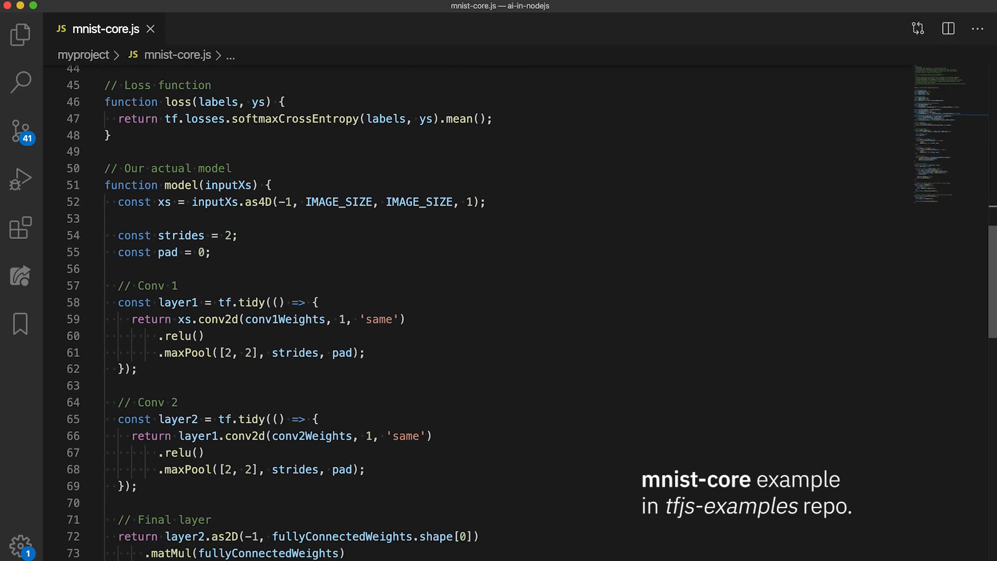
- Scroll mnist-core.js to show the loss function and both convolution layers
scroll(down, 3)
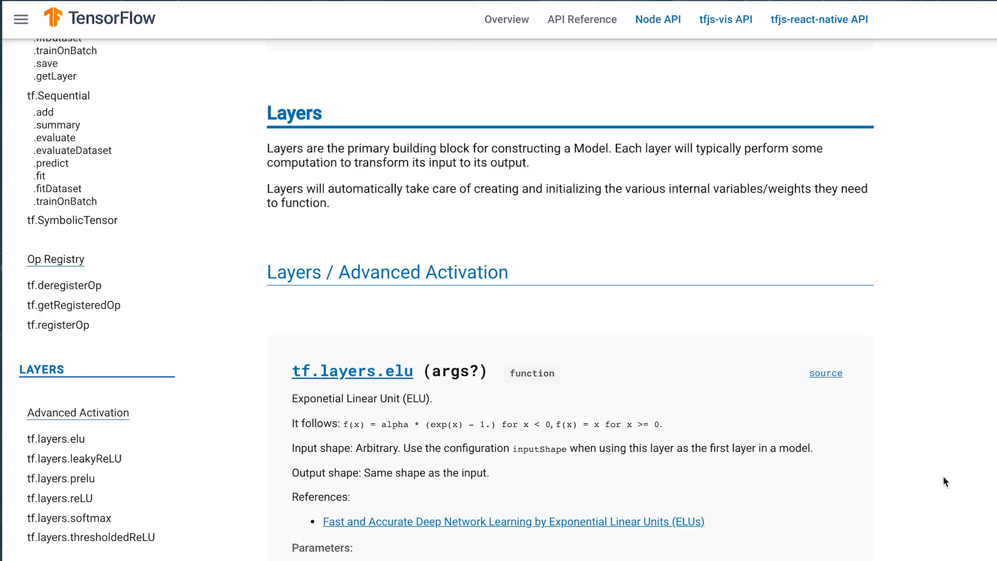
- Scroll the API reference and select Advanced Activation to show tf.layers.elu parameters
scroll(down, 3)
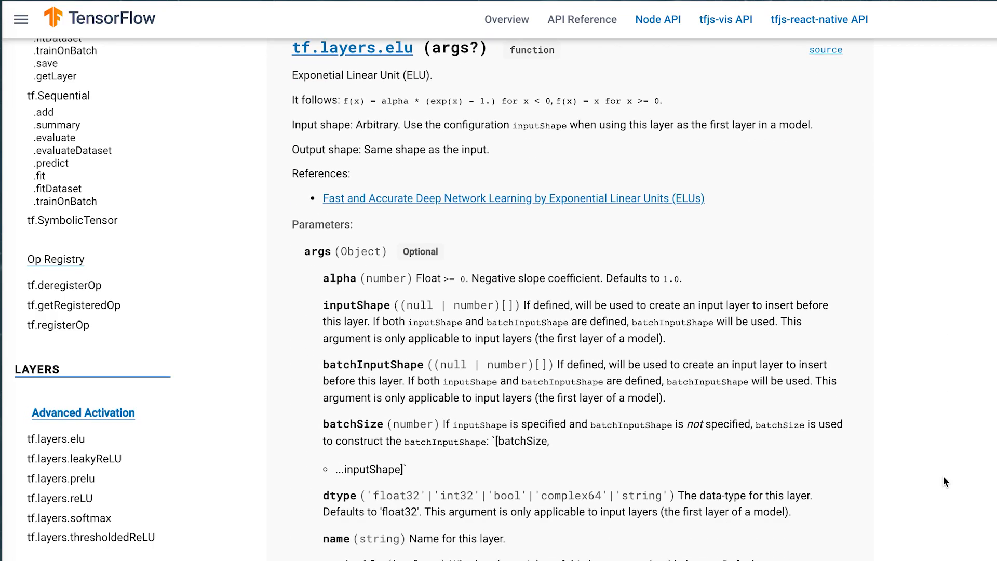
click(62, 478)
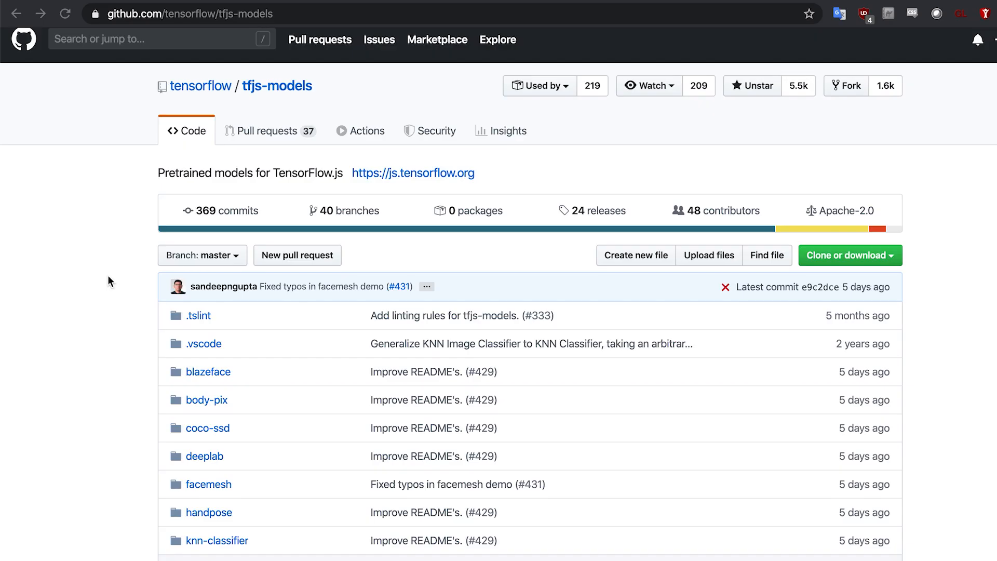
- Browse the tfjs-models file list, then the tensorflow/models research folders
scroll(down, 3)
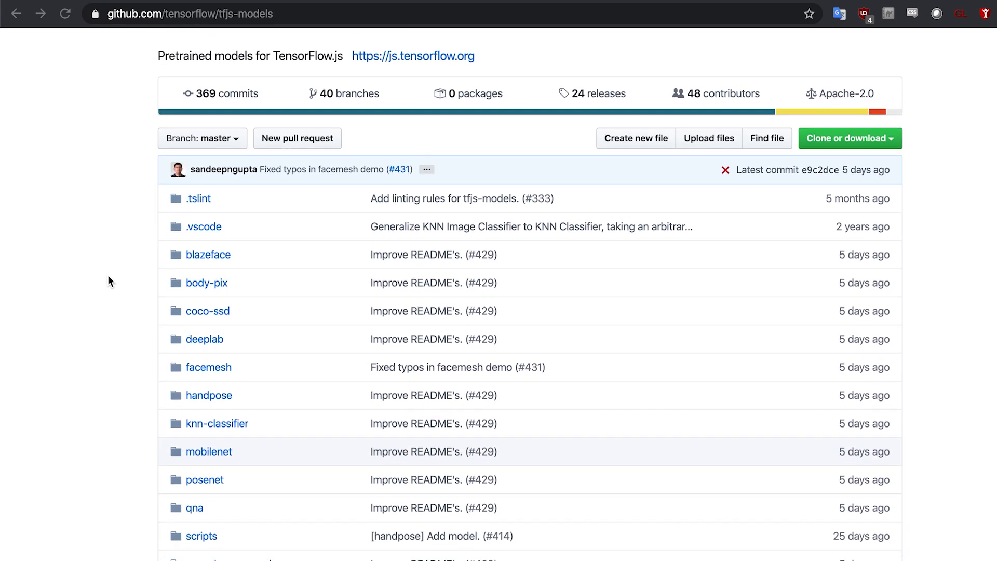
scroll(down, 3)
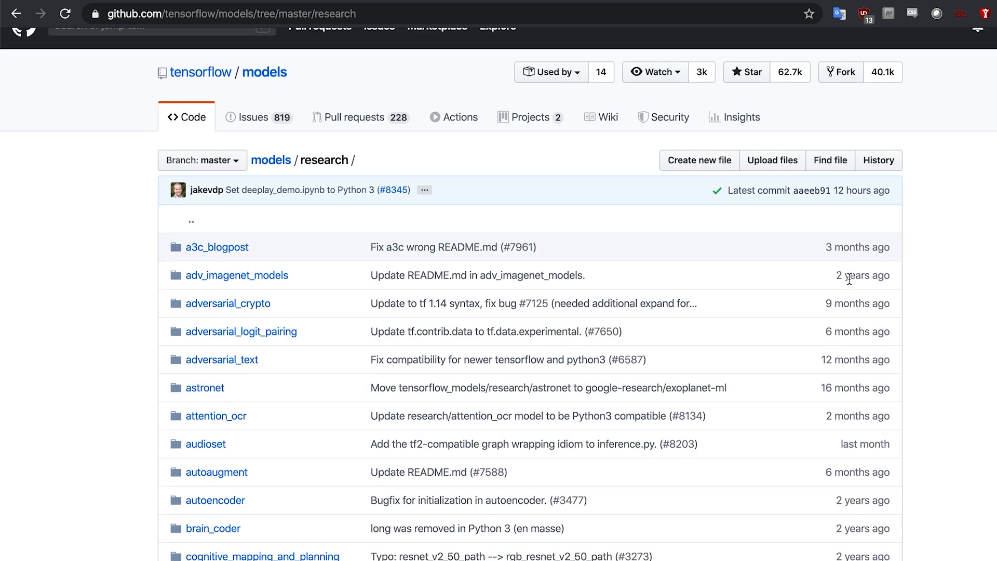
scroll(down, 3)
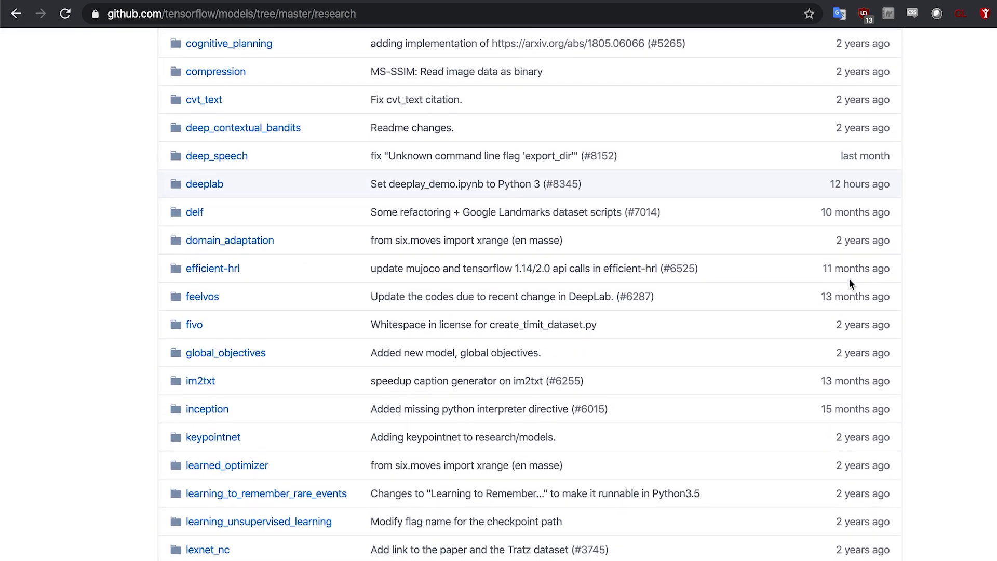
scroll(down, 3)
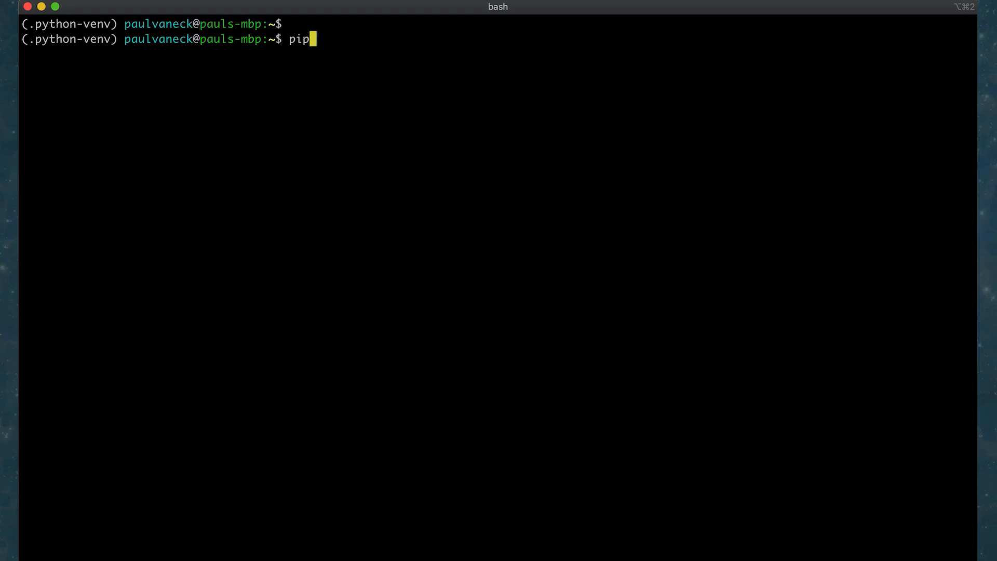
- Pip install tensorflow, then enter the converter command turning fashion_mnist.h5 into ./graphmodel
text(install tensorflow)
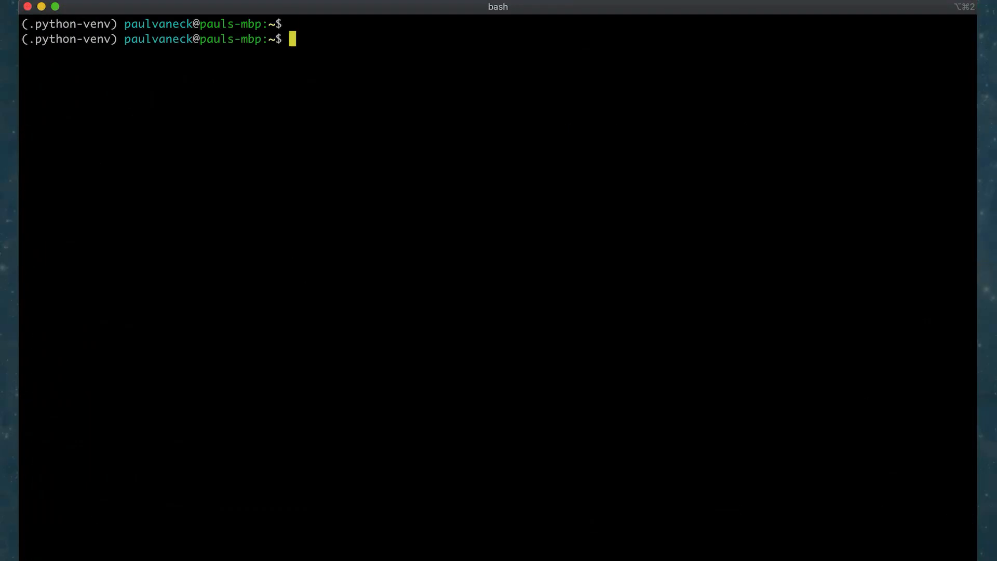
text(tensorflowjs_converter --input_format=keras --output_format=tfjs_graph_model ./kerasmodel/fashion_mnist.h5 ./graphmodel)
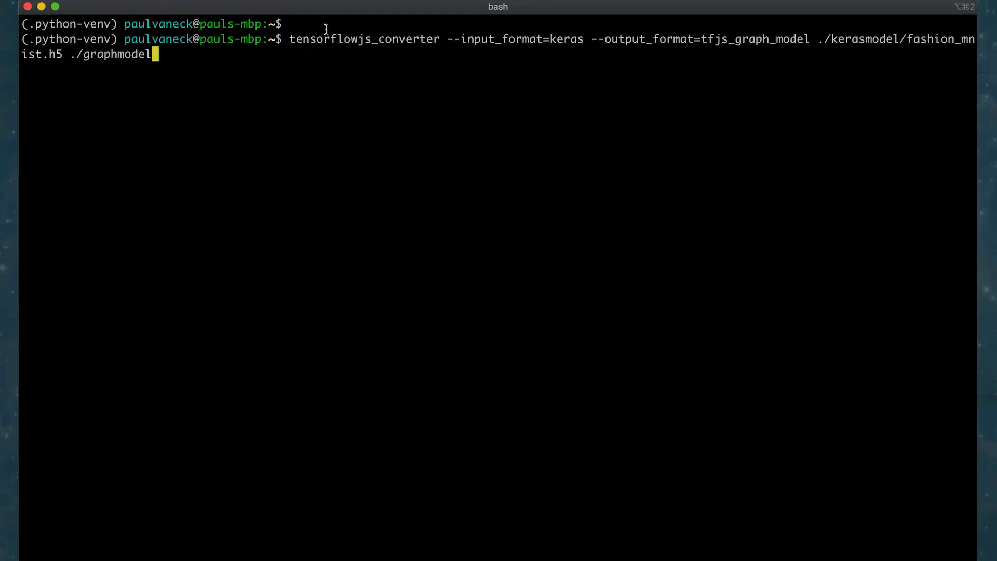
mouse_move(862, 82)
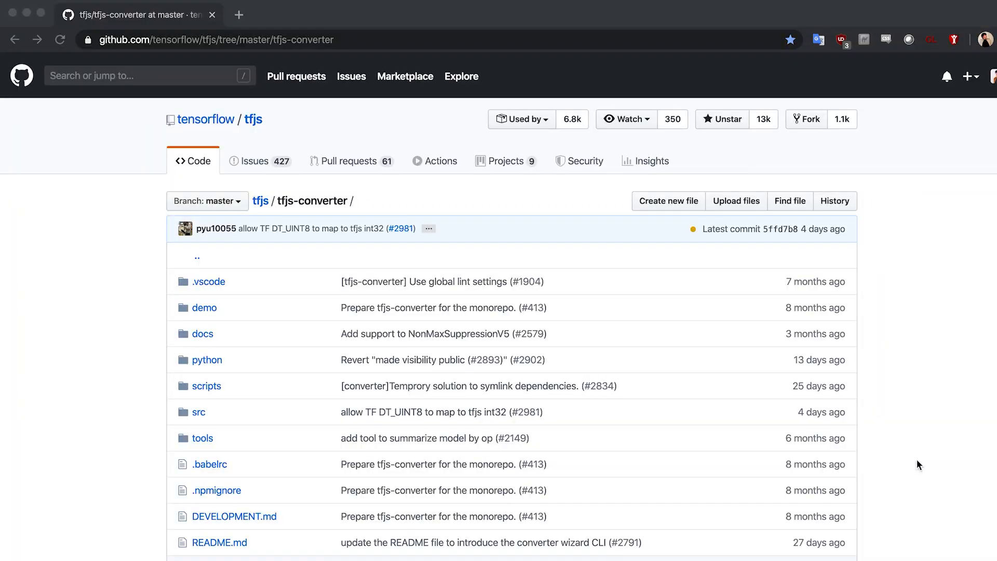
- Scroll past the tfjs-converter file list to the README's Getting started section
scroll(down, 3)
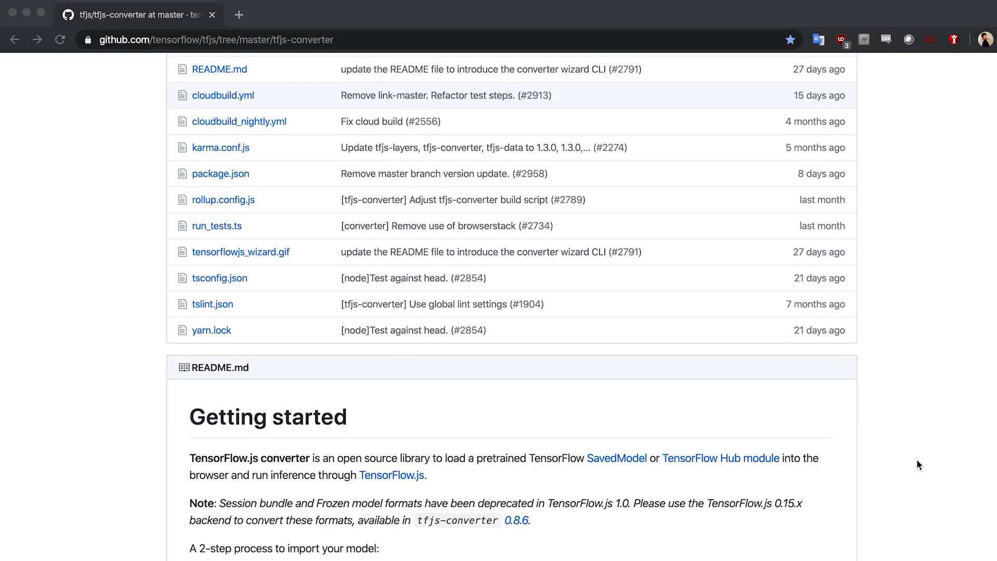
scroll(down, 3)
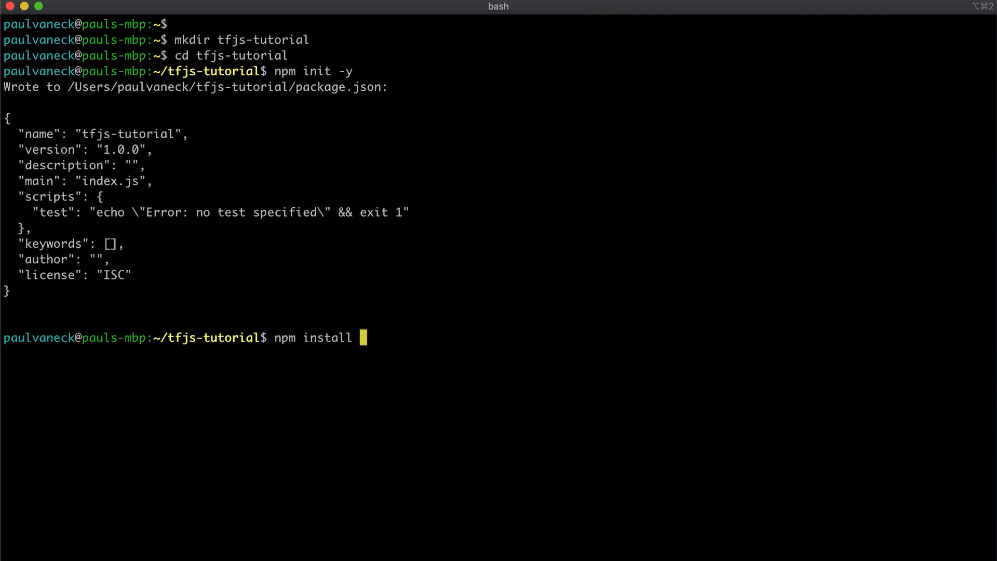
text(@tensorflow/tfjs-node)
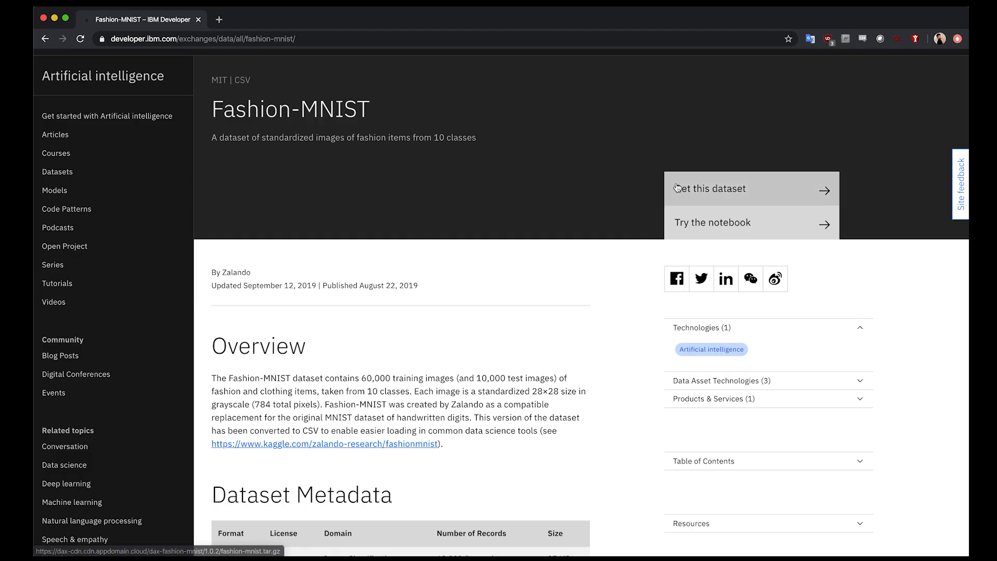
click(711, 187)
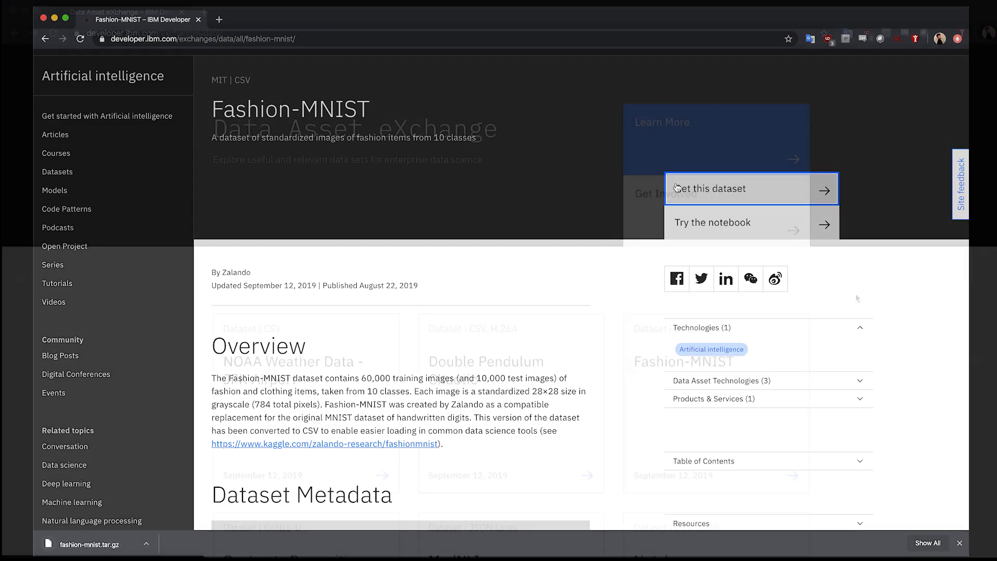
click(45, 38)
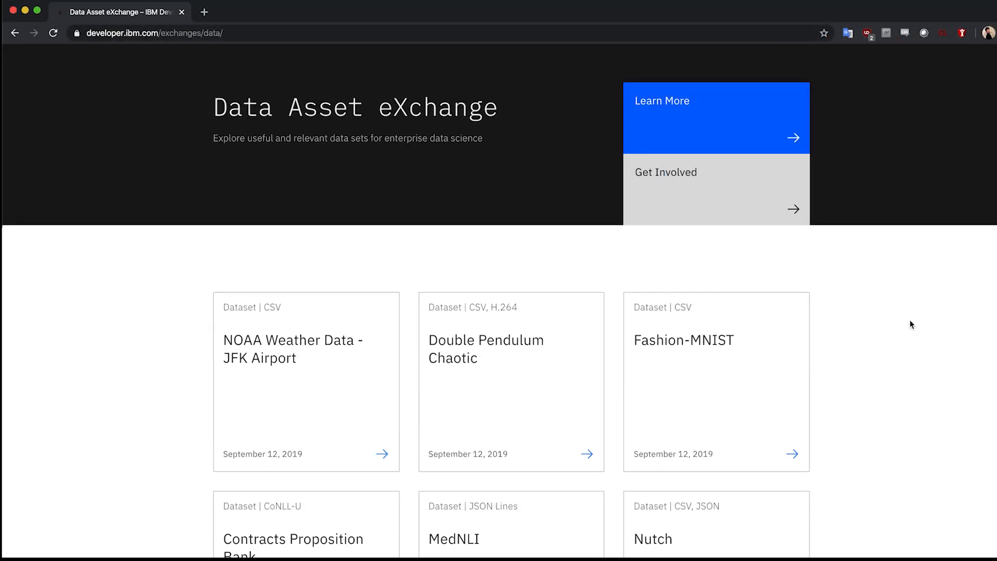
text(mkdir fashion-mnist)
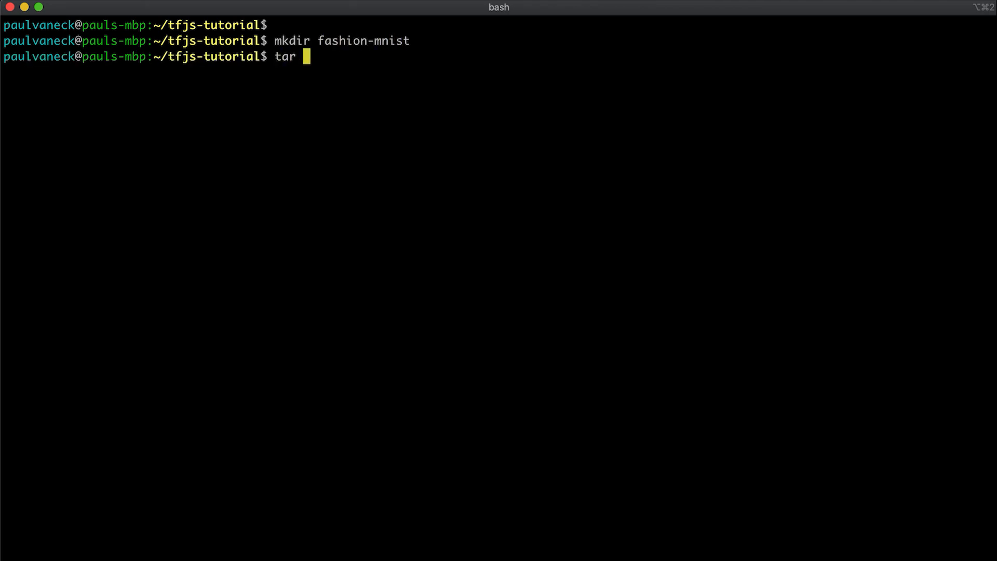
- Extract ~/Downloads/fashion-mnist archive with tar -xvf, cd into fashion-mnist, and list files
text(-xvf ~/Downloads/fashion-mnist.tar.gz -C ./fashion-mnist/)
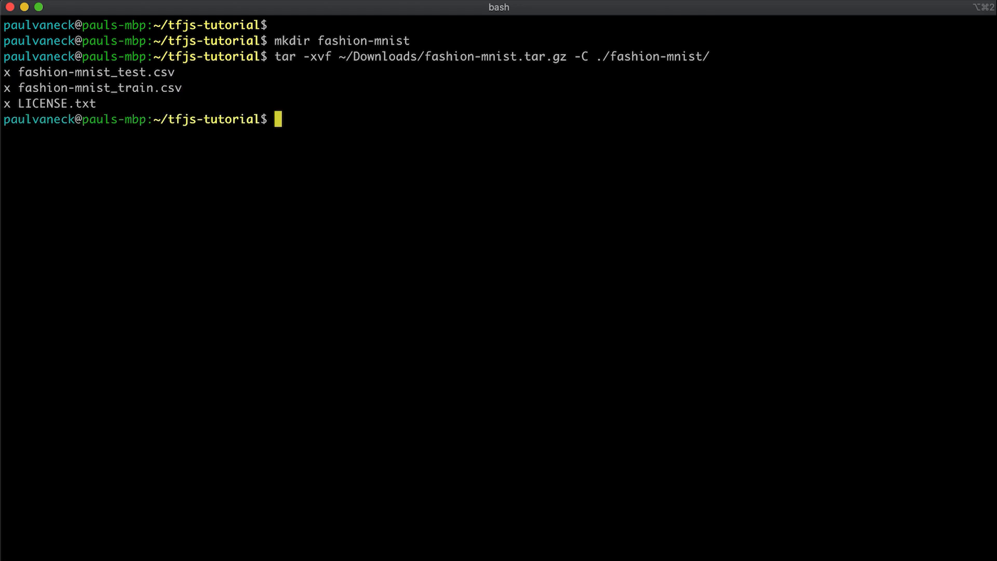
text(cd fashion-mnist/)
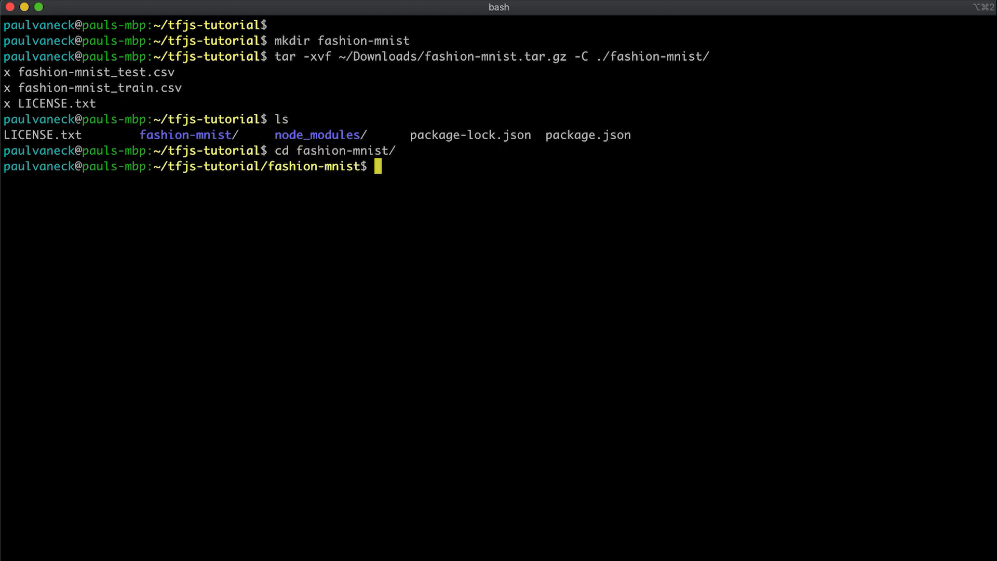
text(ls)
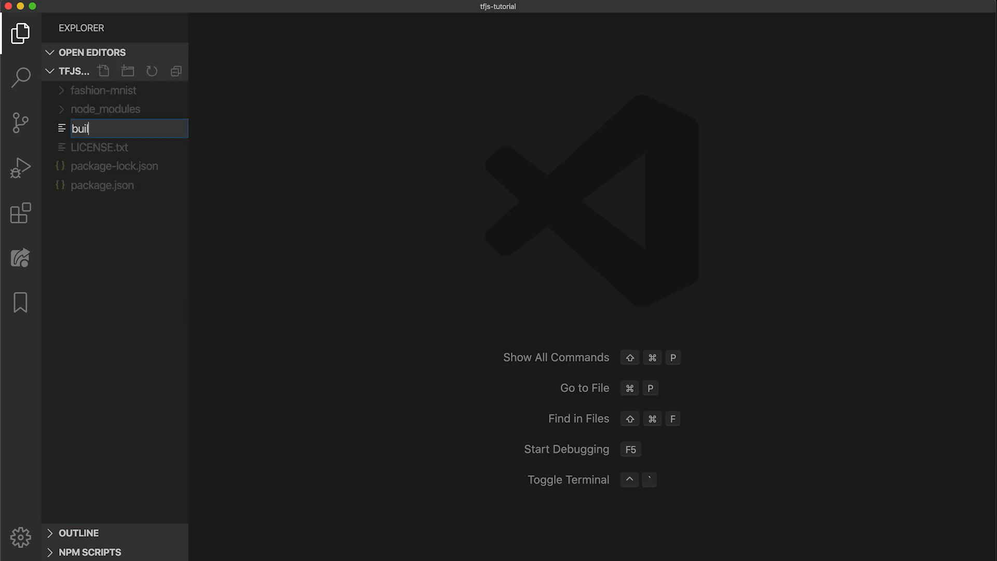
- Confirm build-model.js as the new file's name in the Explorer
key(Enter)
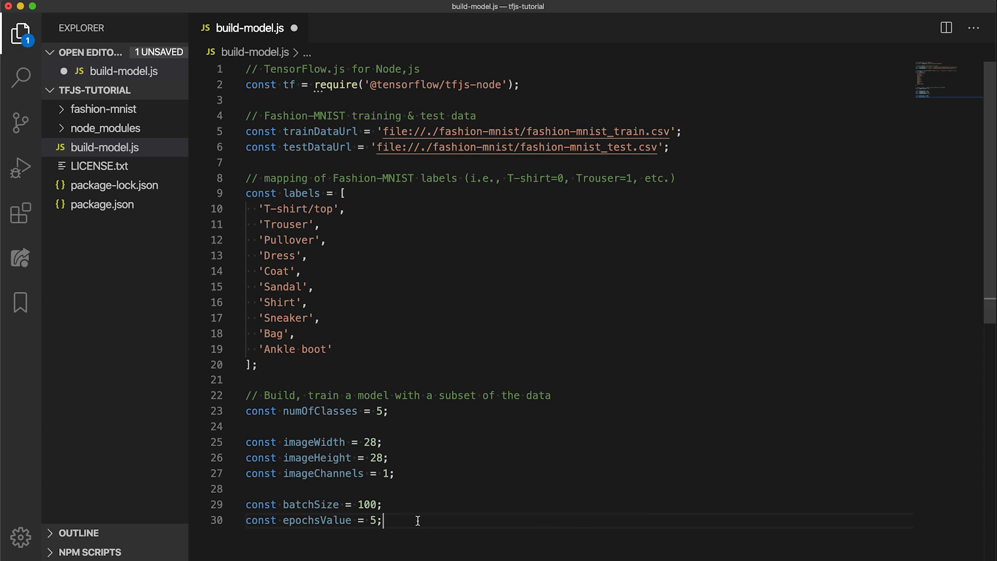
- Write loadData with normalize and transform helpers and a filtered, batched tf.data.csv pipeline
scroll(down, 3)
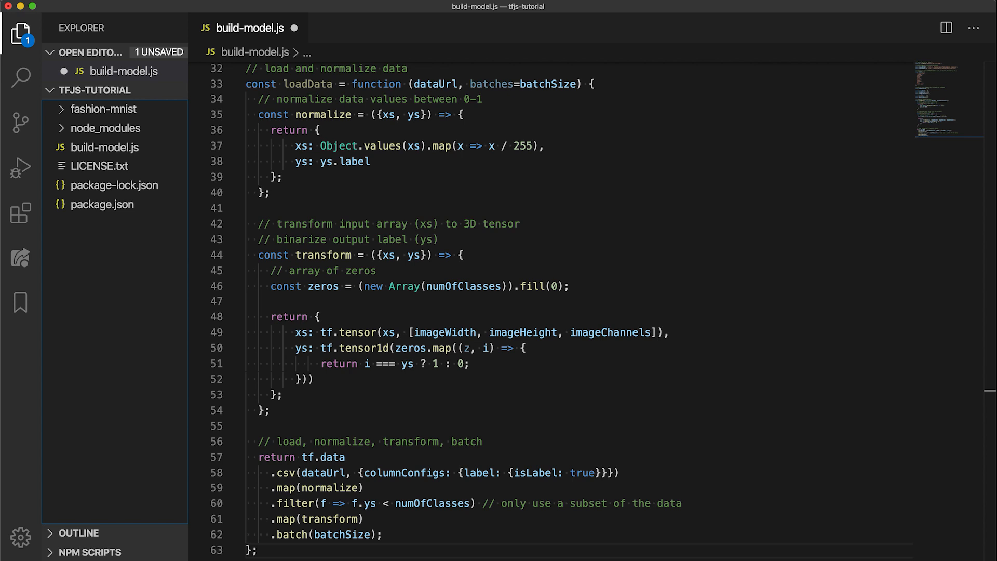
- Append an async run() that prints one trainData batch's ys and xs, and save build-model.js
scroll(down, 3)
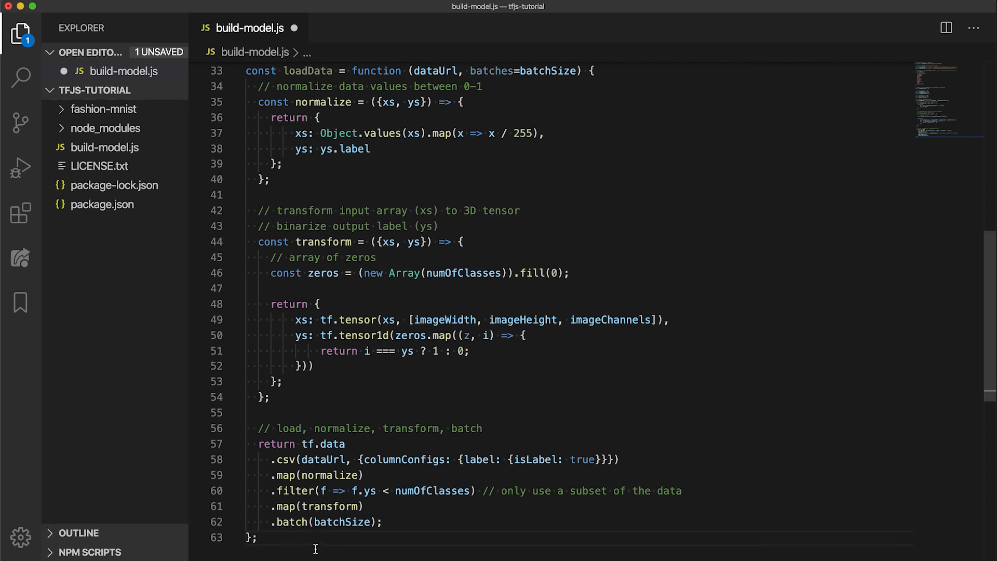
scroll(down, 3)
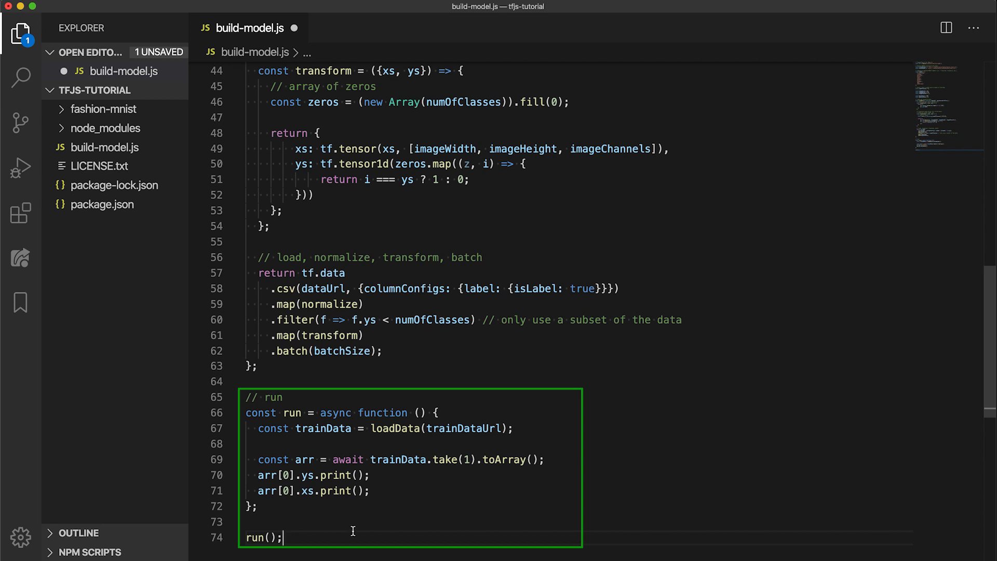
key(cmd+s)
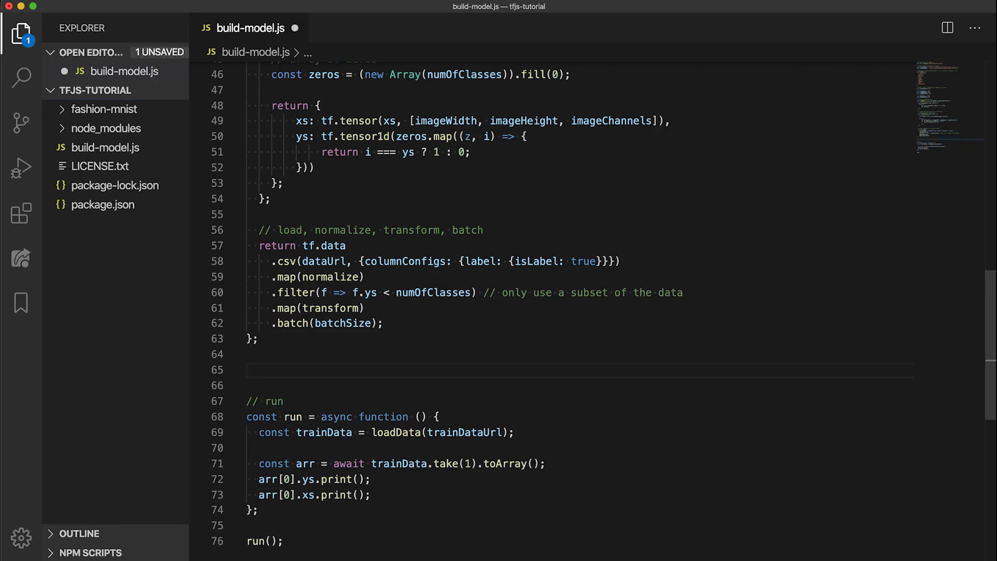
- Write buildModel with conv2d, maxPooling2d, flatten and dense layers, compiled with adam and accuracy
scroll(down, 3)
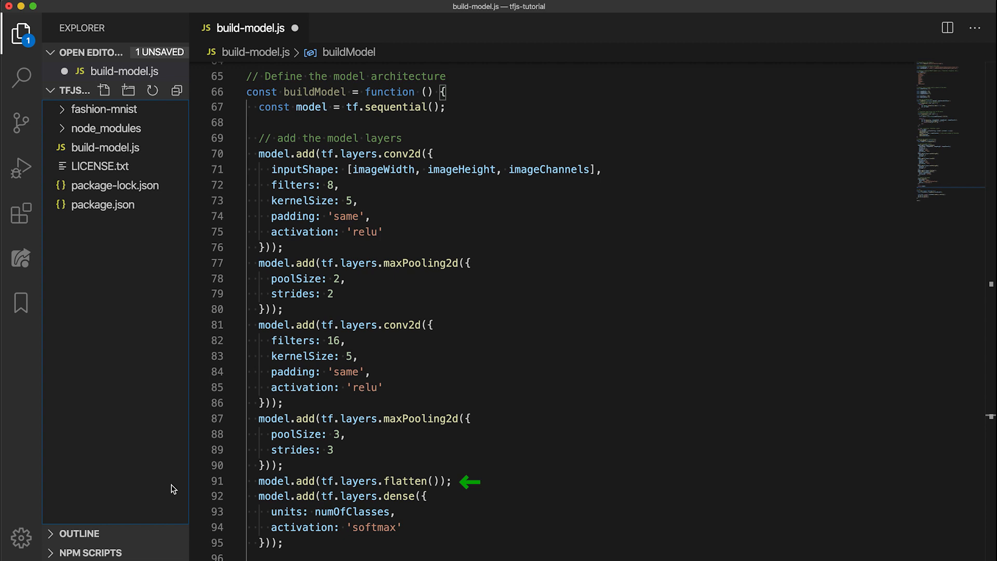
scroll(down, 3)
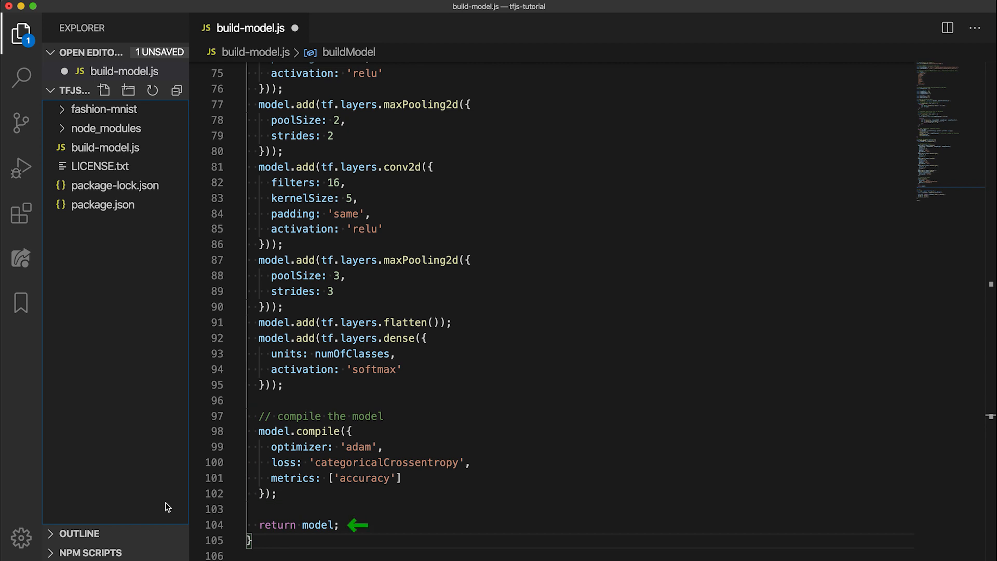
- Change run() to call buildModel() and print model.summary(), then save
scroll(down, 3)
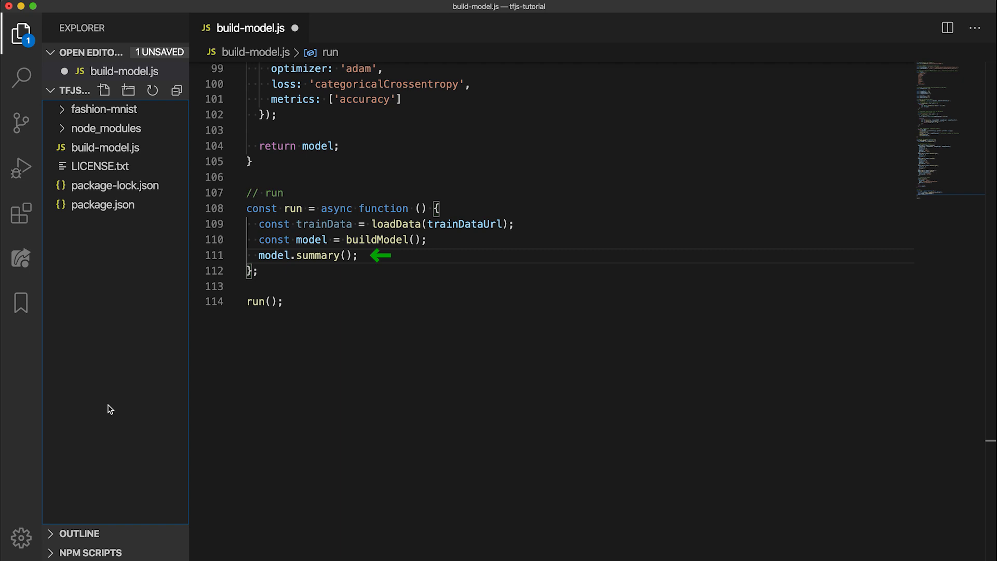
key(cmd+s)
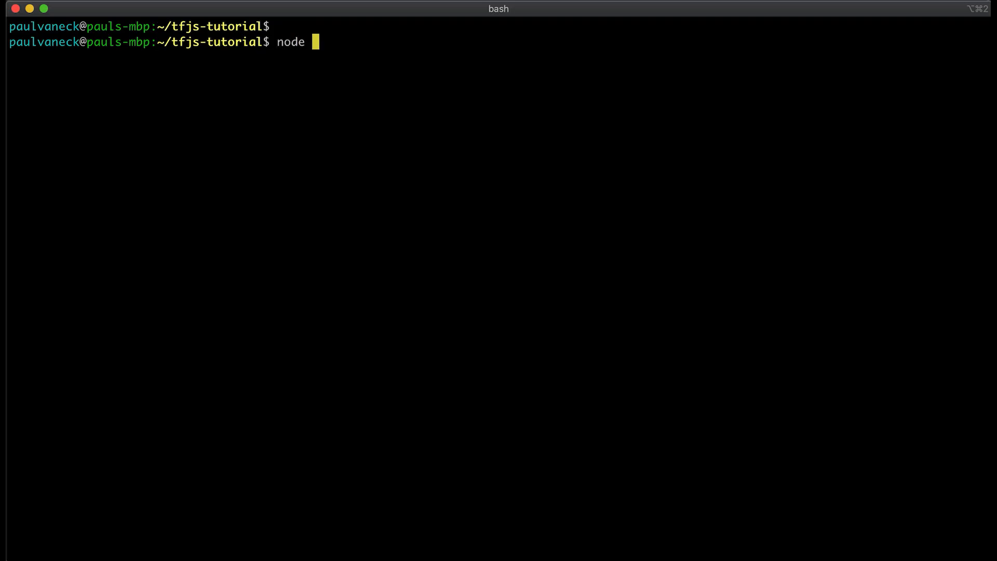
- Enter node build-model.js in the terminal
text(build-model.js)
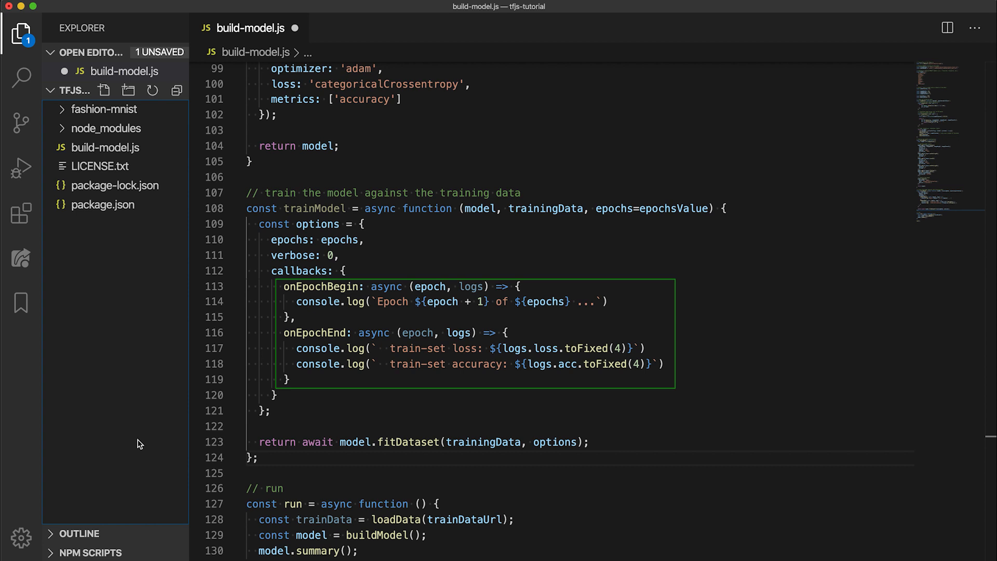
- Add trainModel, evaluateModel and saveModelPath 'file://./fashion-mnist-tfjs'; have run() train, evaluate, save
click(424, 442)
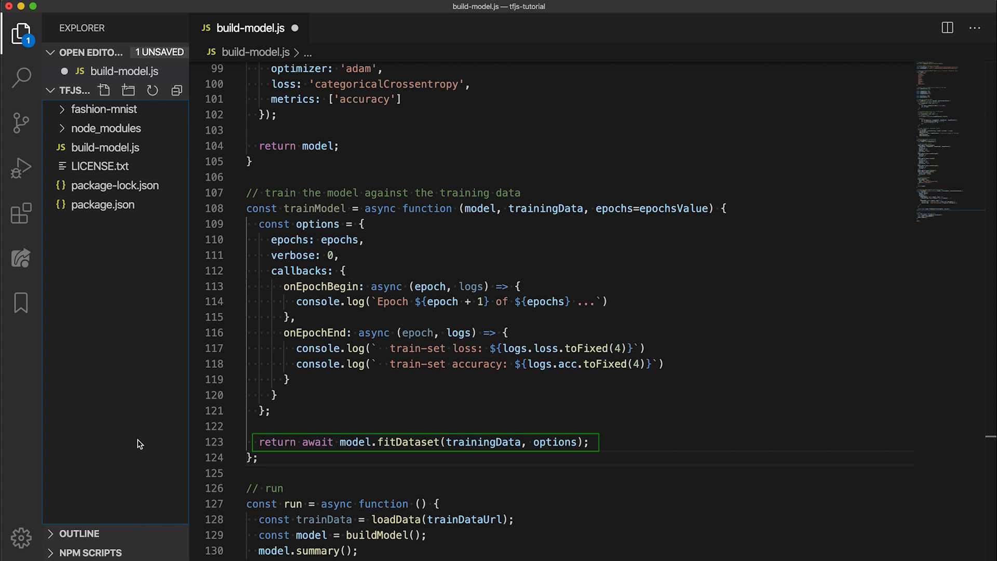
mouse_move(134, 401)
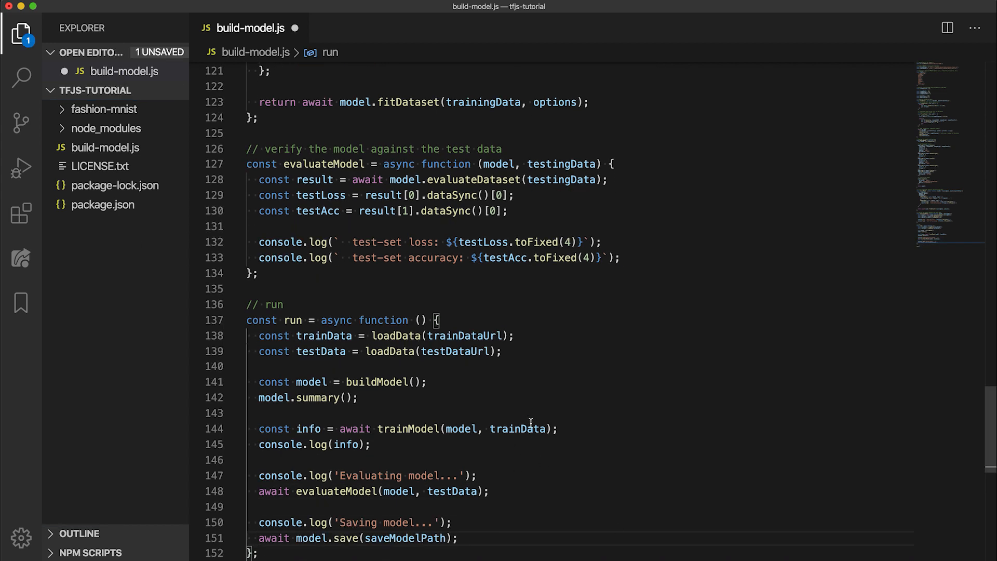
text(const saveModelPath = 'file://./fashion-mnist-tfjs';)
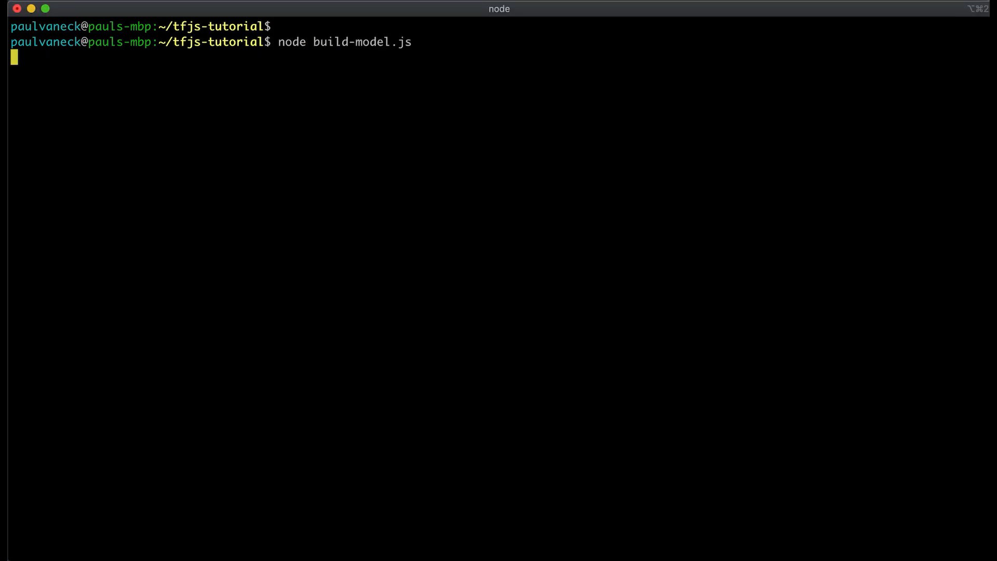
- Train five epochs to 0.9036 test accuracy, then list files to find fashion-mnist-tfjs
key(Return)
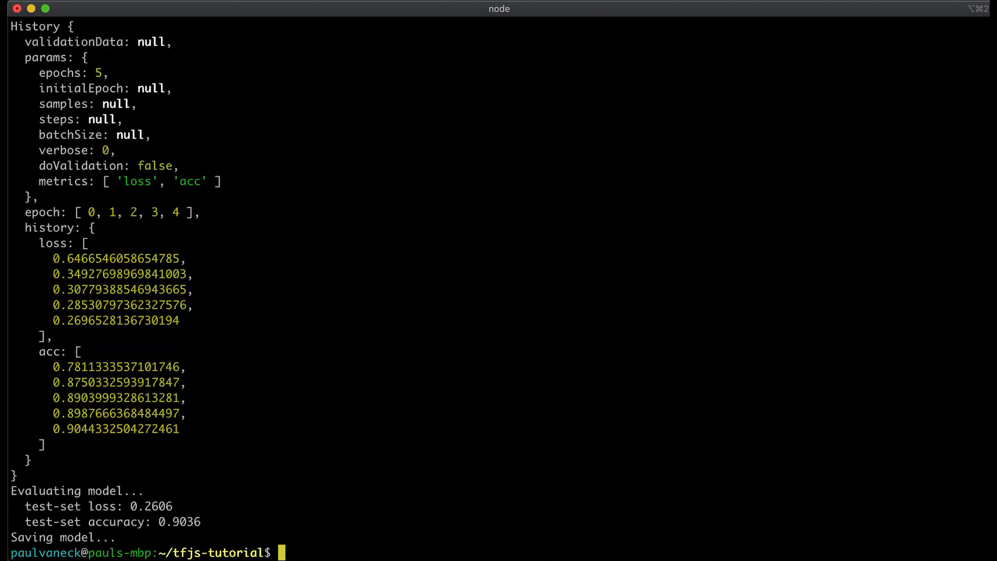
text(ls)
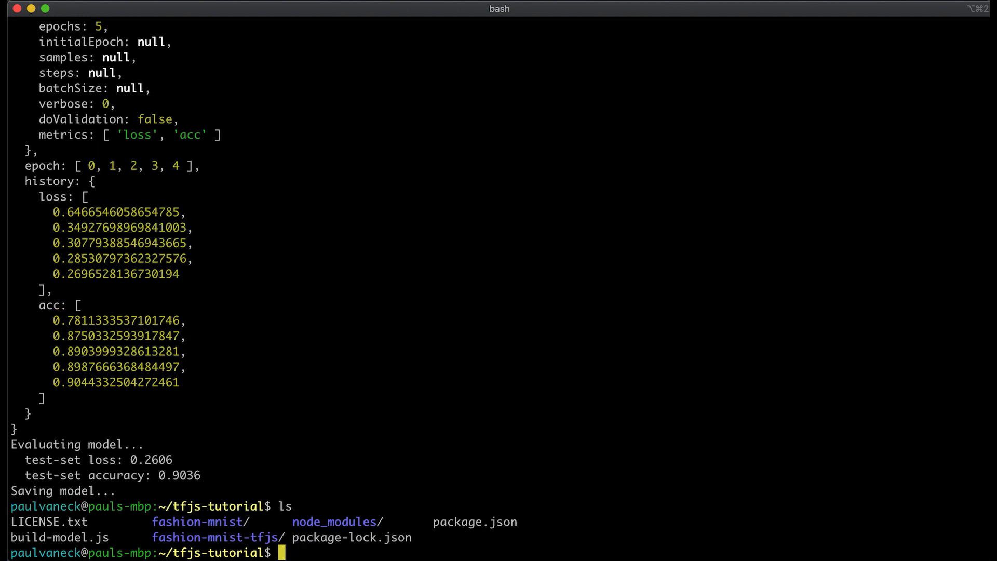
text(cd fashion-mnist-)
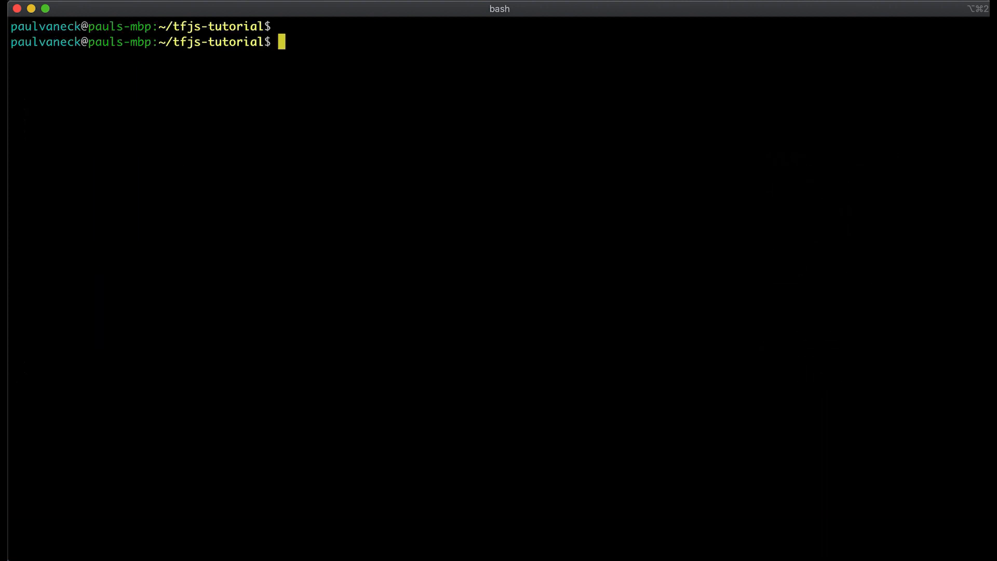
- Run npm install jimp in the tfjs-tutorial project
text(npm install)
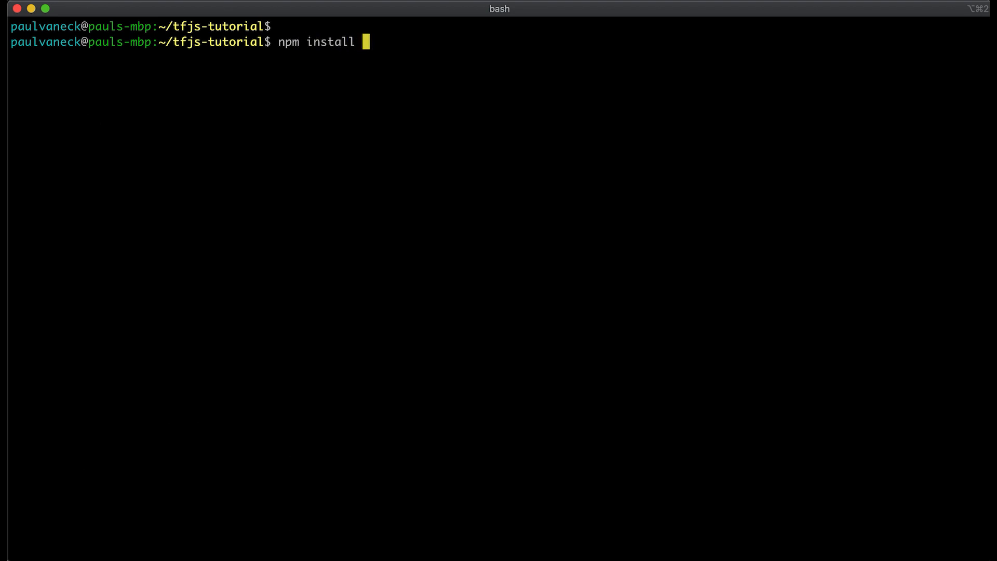
text(jimp)
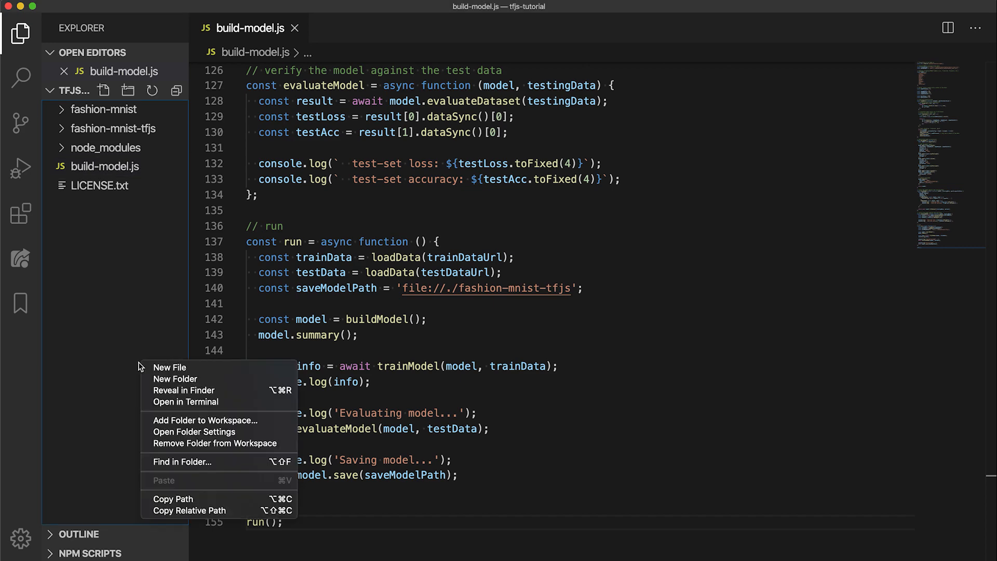
- Create test-model.js from the Explorer and write toPixelData and runPrediction functions
click(169, 367)
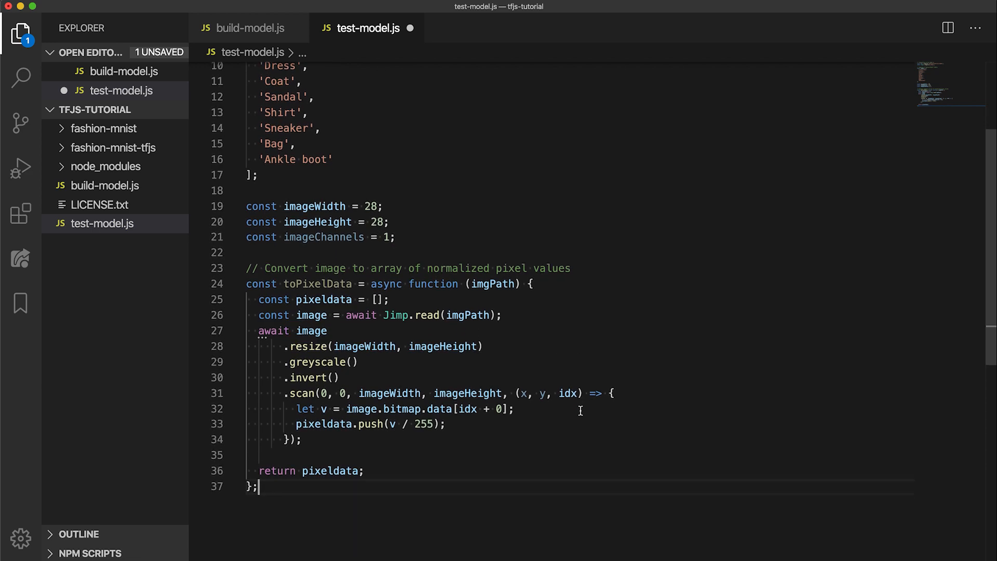
scroll(down, 3)
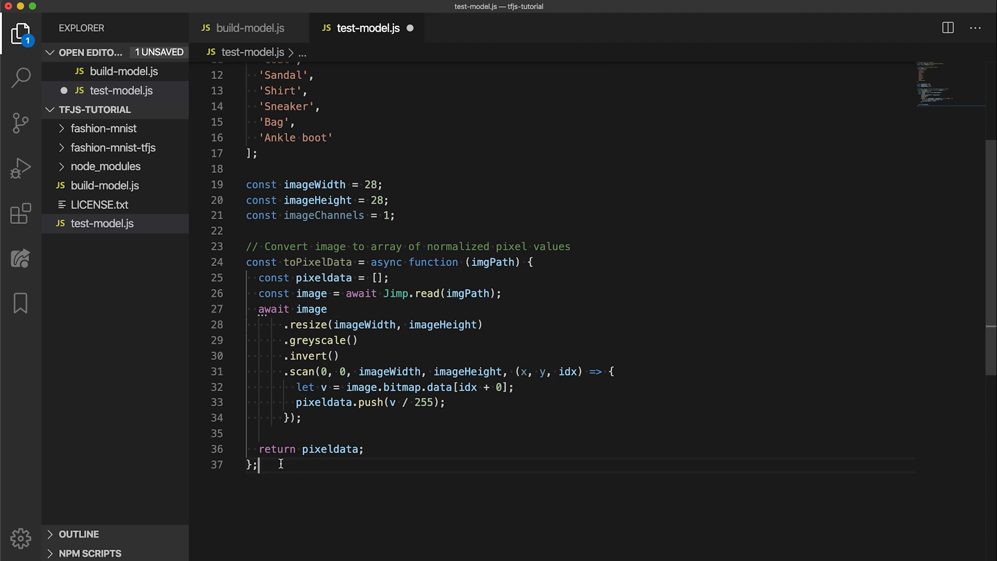
scroll(down, 3)
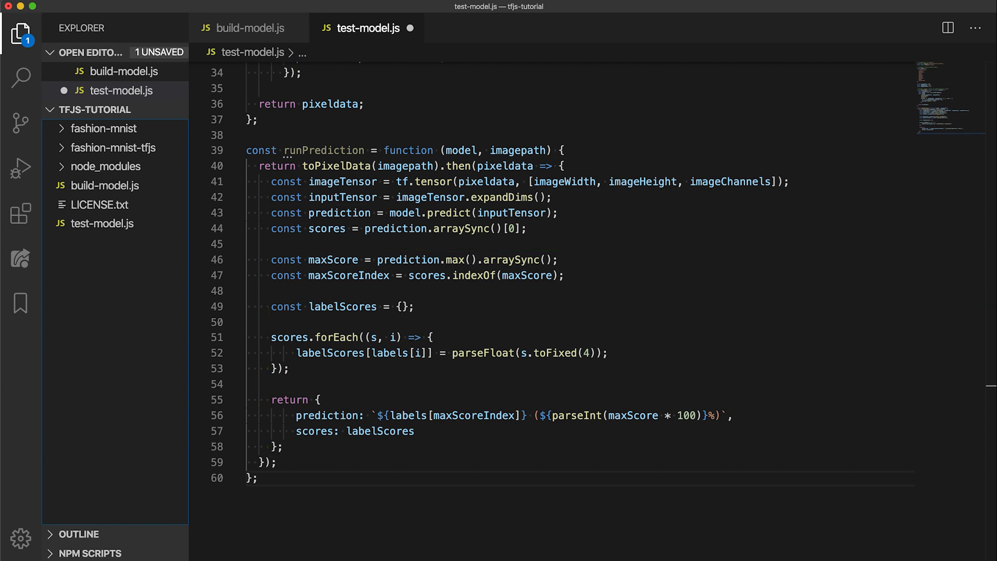
scroll(down, 3)
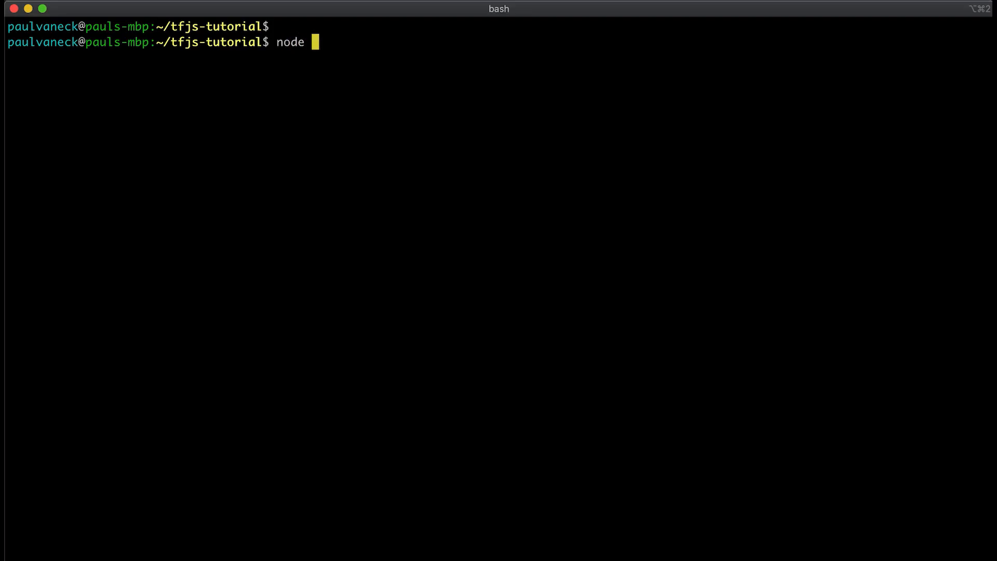
- Predict blue-tshirt.jpg's label with test-model.js, then copy build-model.js to transfer-learn.js
text(test-model.js blue-tshirt.jpg)
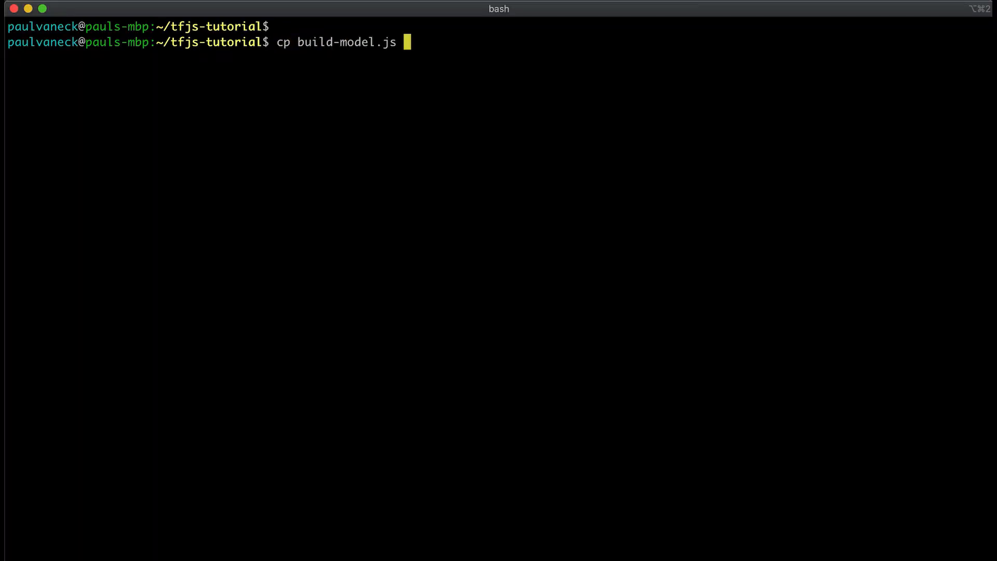
text(transfer-)
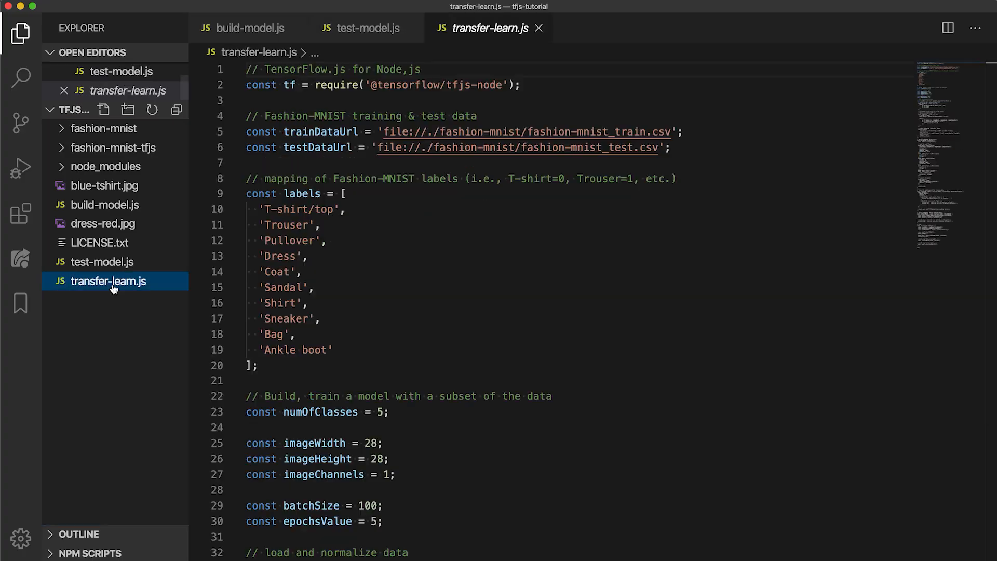
- Filter loadData to f.ys >= labels.length - numOfClasses and compare i with ys - numOfClasses
scroll(down, 3)
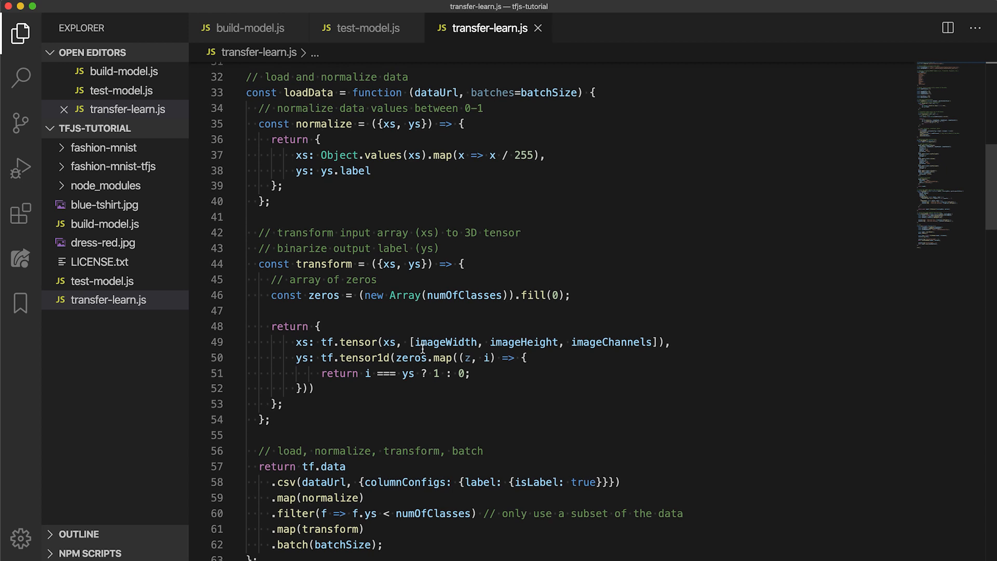
mouse_move(434, 513)
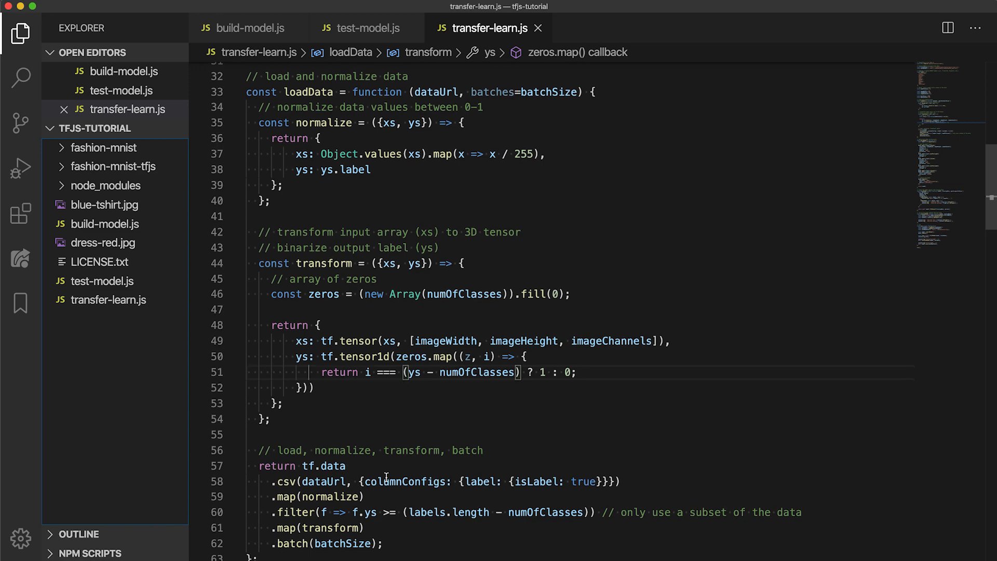
scroll(down, 3)
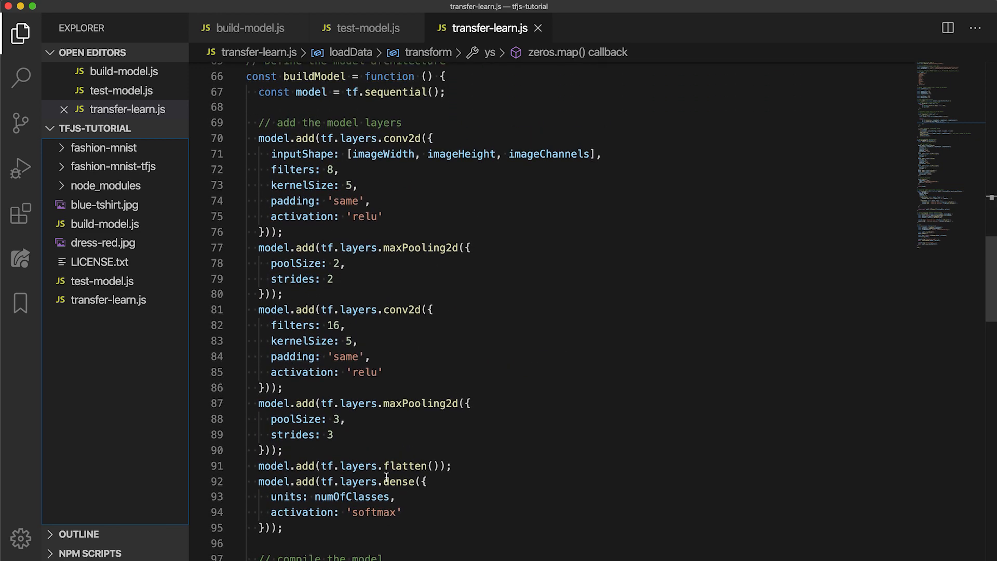
- Rewrite buildModel(baseModel) to pop the old softmax, freeze layers, and add a dense softmax output
scroll(down, 3)
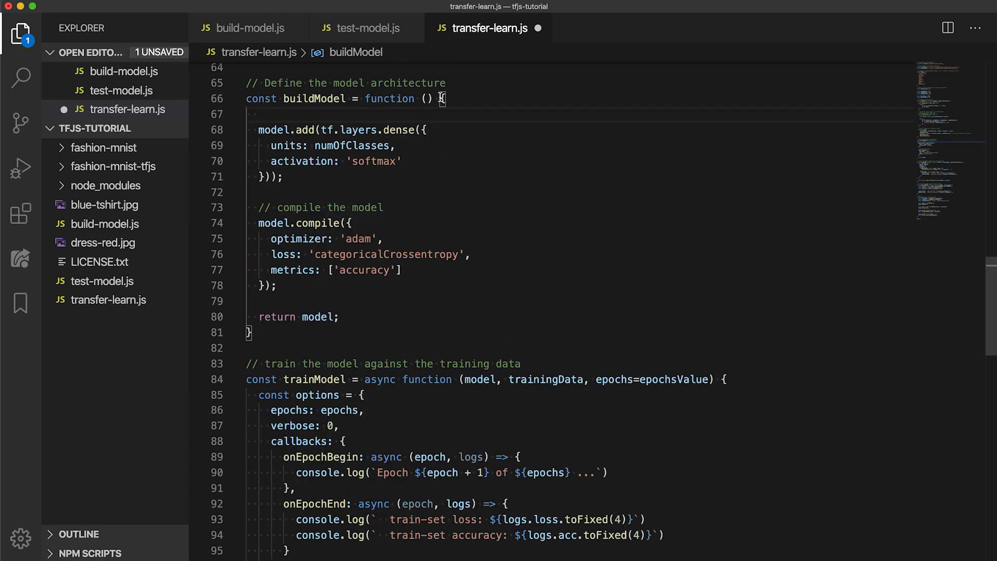
text(baseModel)
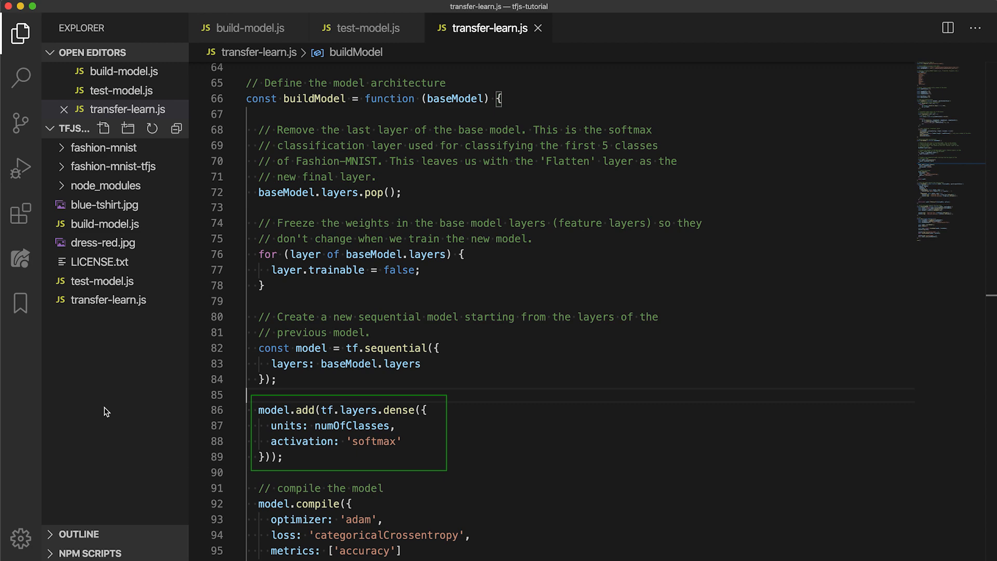
scroll(down, 3)
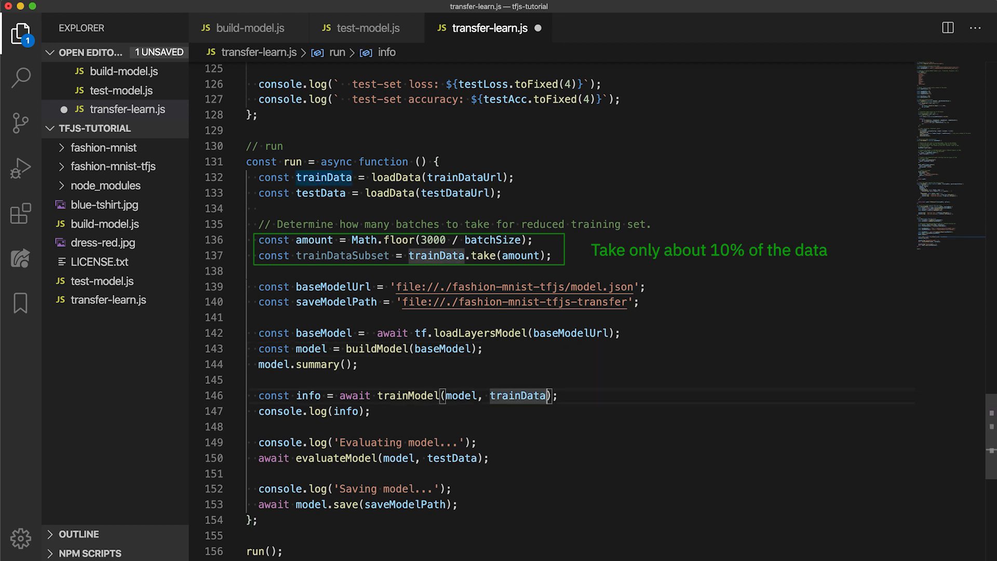
- Add trainDataSubset = trainData.take(amount) in run() and pass it to trainModel
text(Subset)
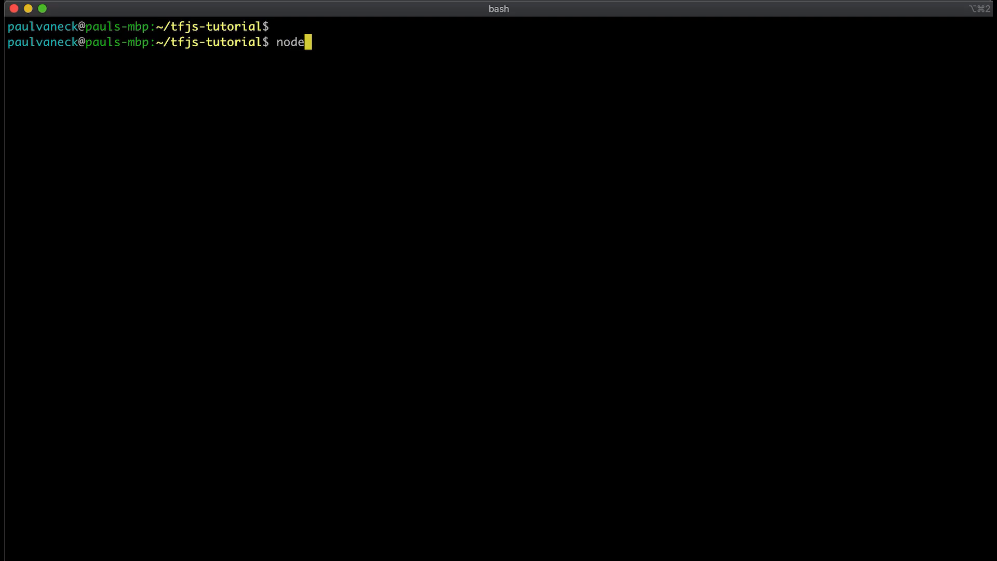
- Run node transfer-learn.js in the terminal to retrain and save the transfer model
text(transfer-learn.js)
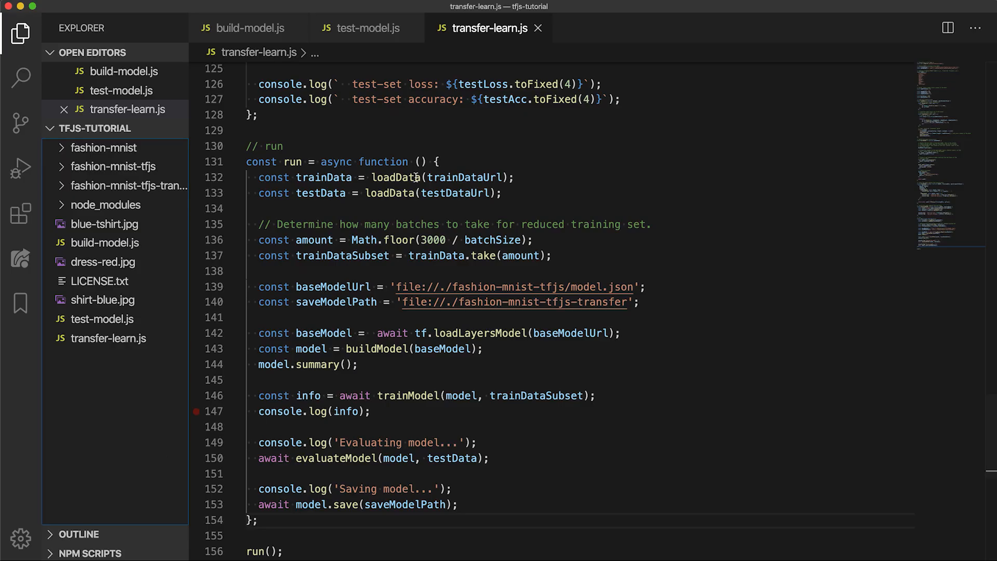
- Comment out the T-shirt/top through Coat label lines in test-model.js
click(367, 28)
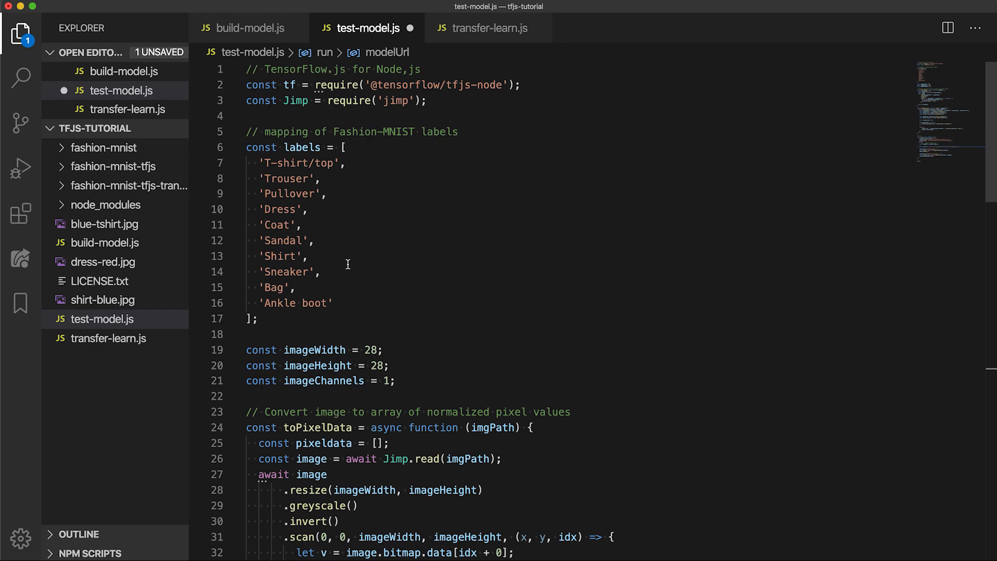
key(cmd+/)
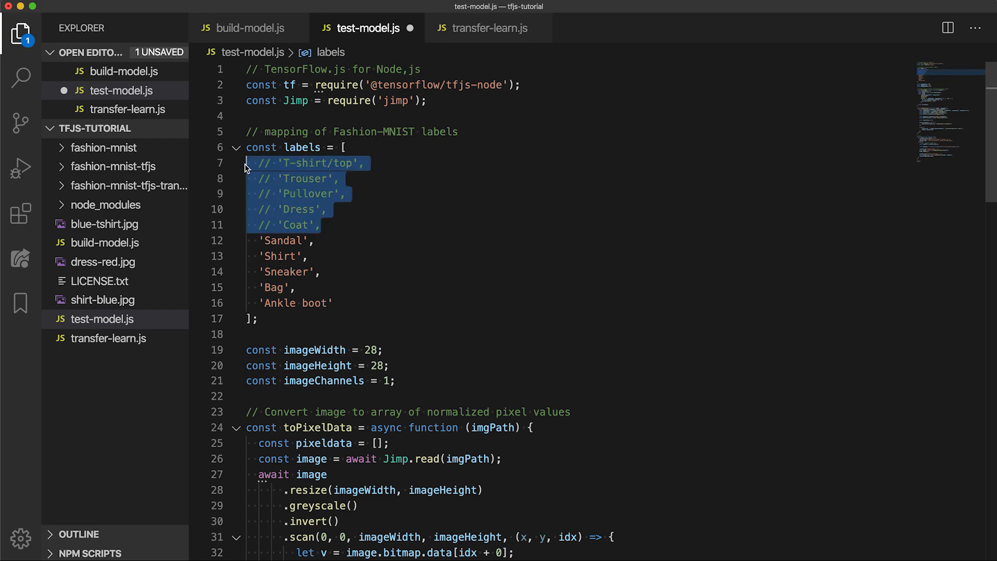